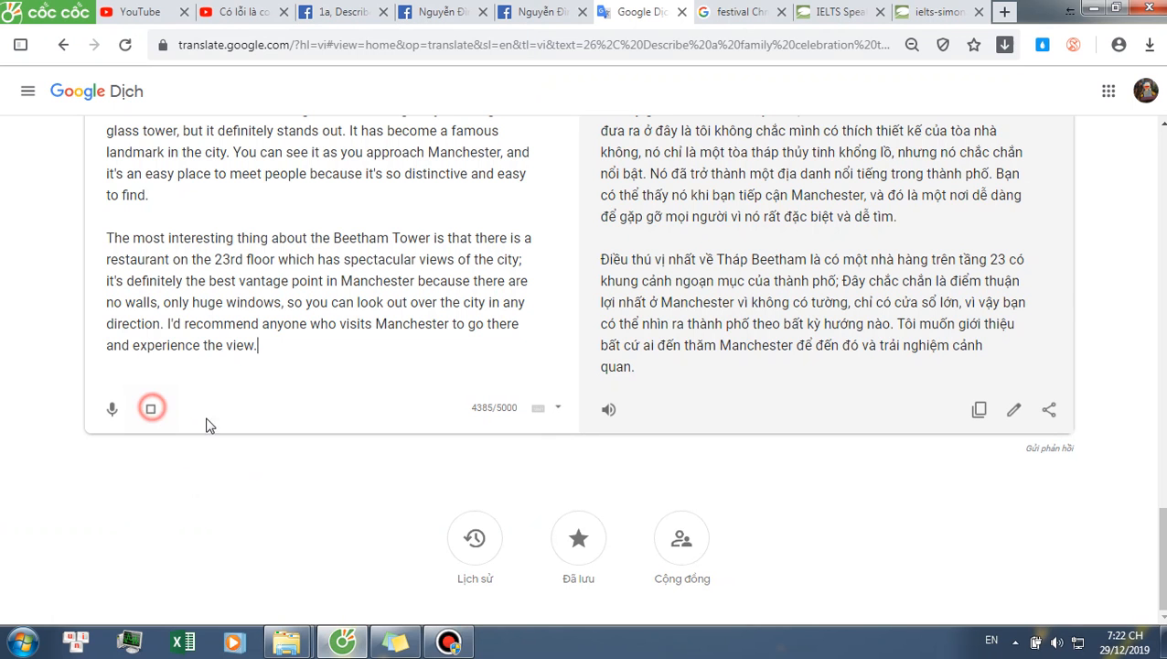
Stop the read-aloud playback of the Beetham Tower passage in Google Translate.
click(436, 11)
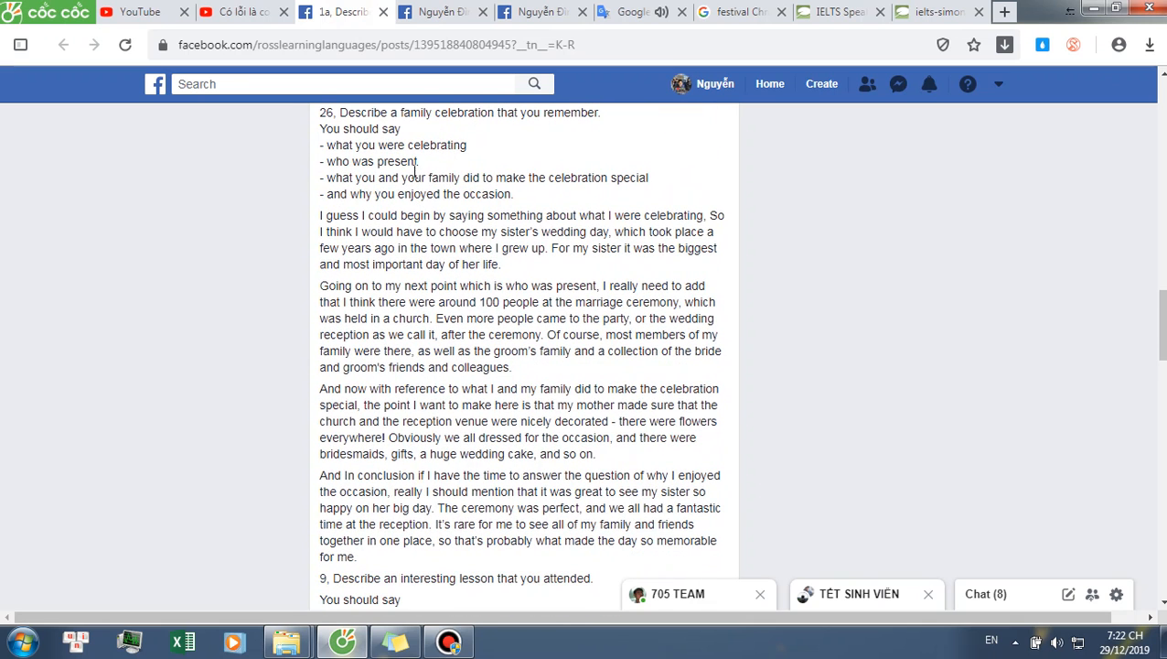
mouse_move(534, 194)
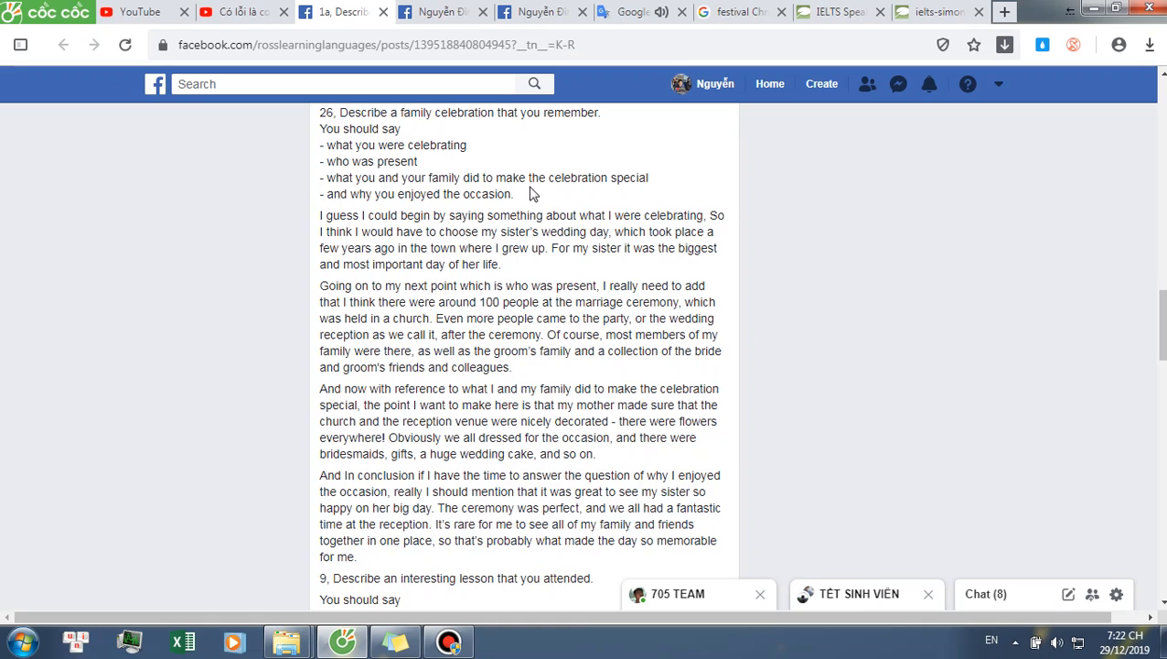
mouse_move(399, 216)
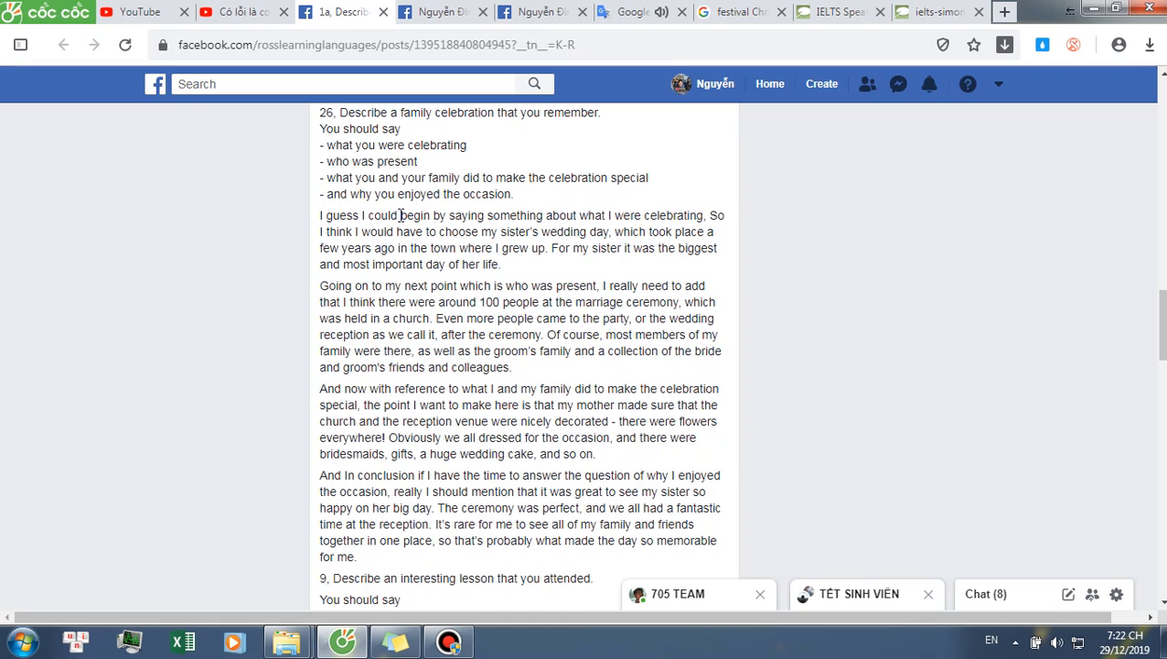
mouse_move(476, 194)
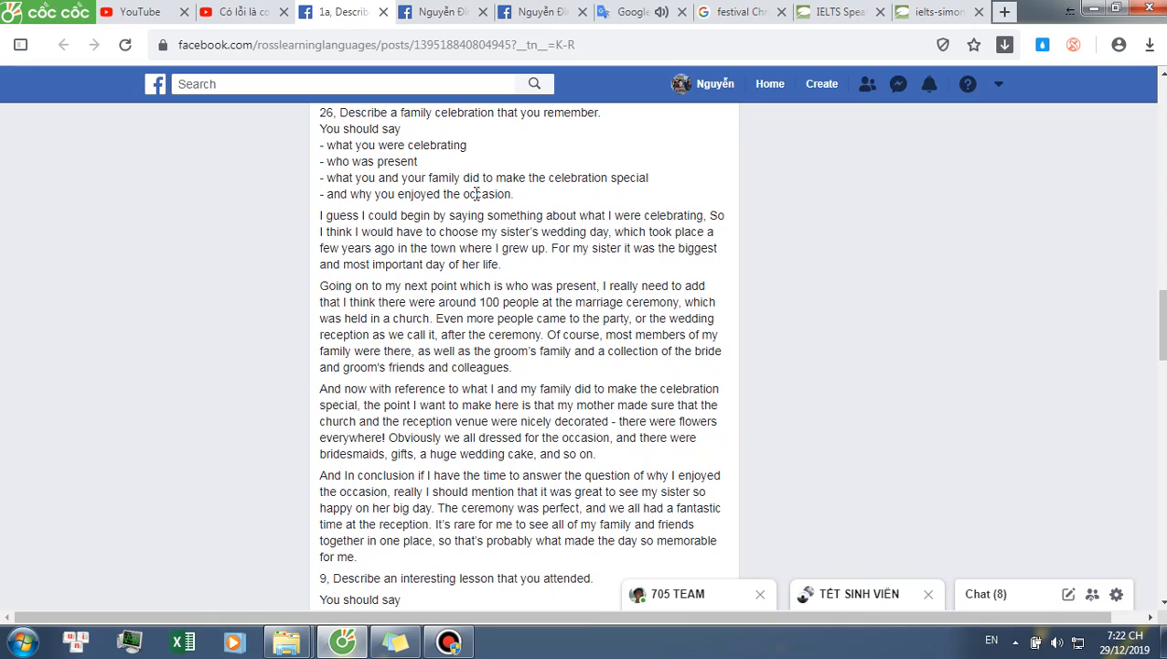
mouse_move(542, 231)
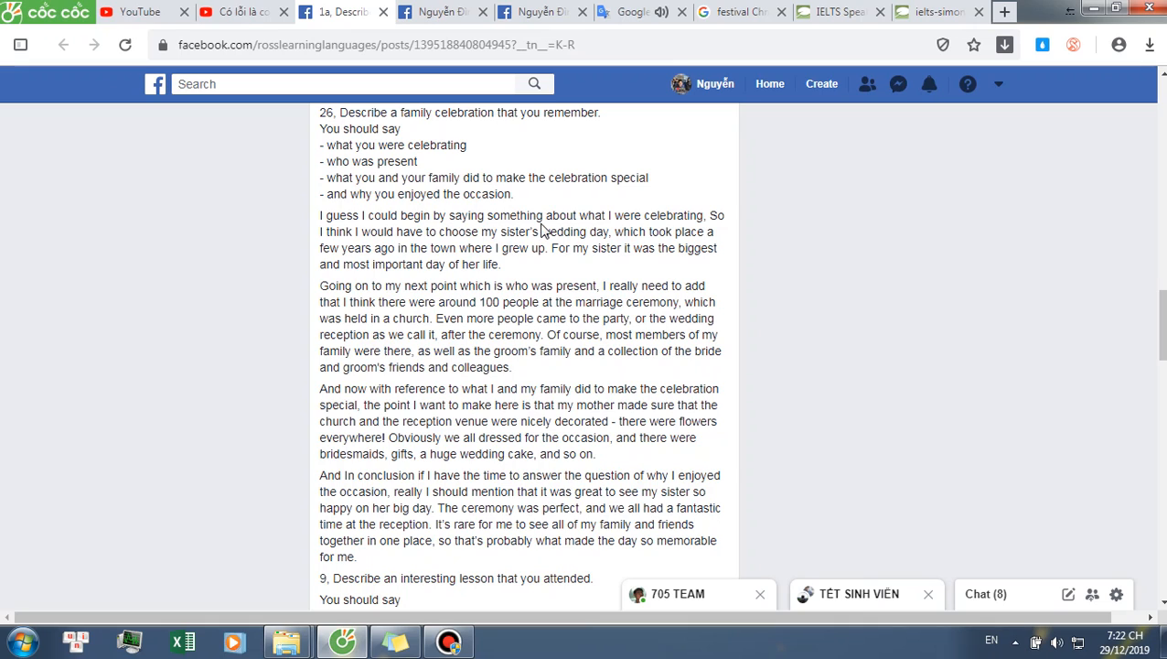
mouse_move(709, 216)
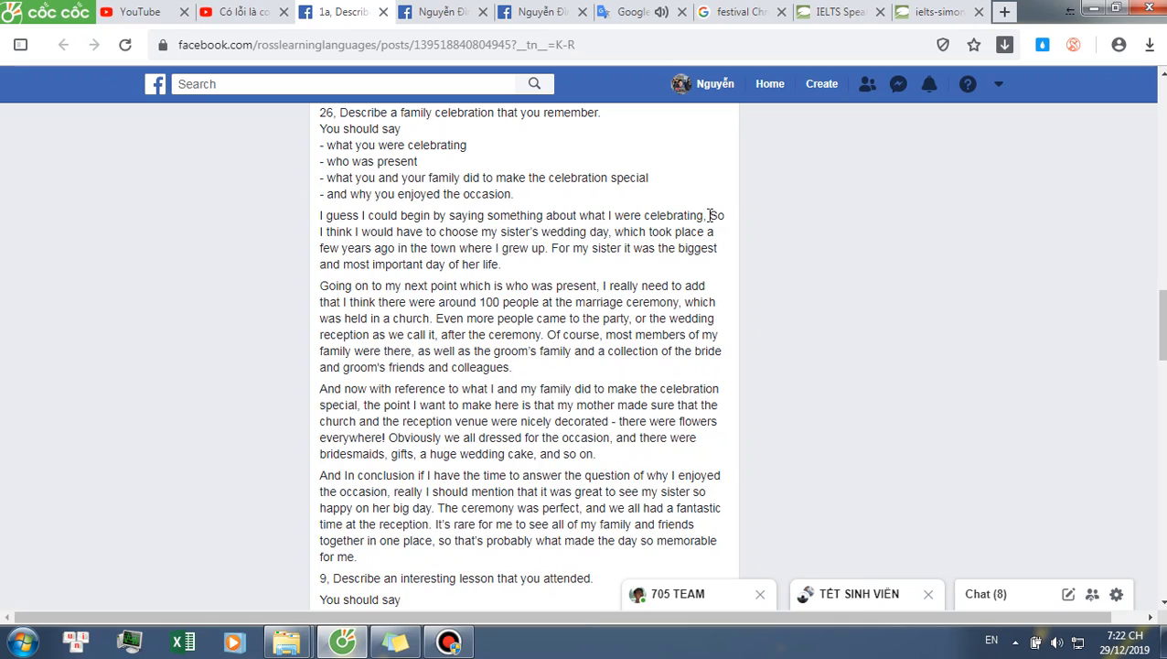
mouse_move(436, 238)
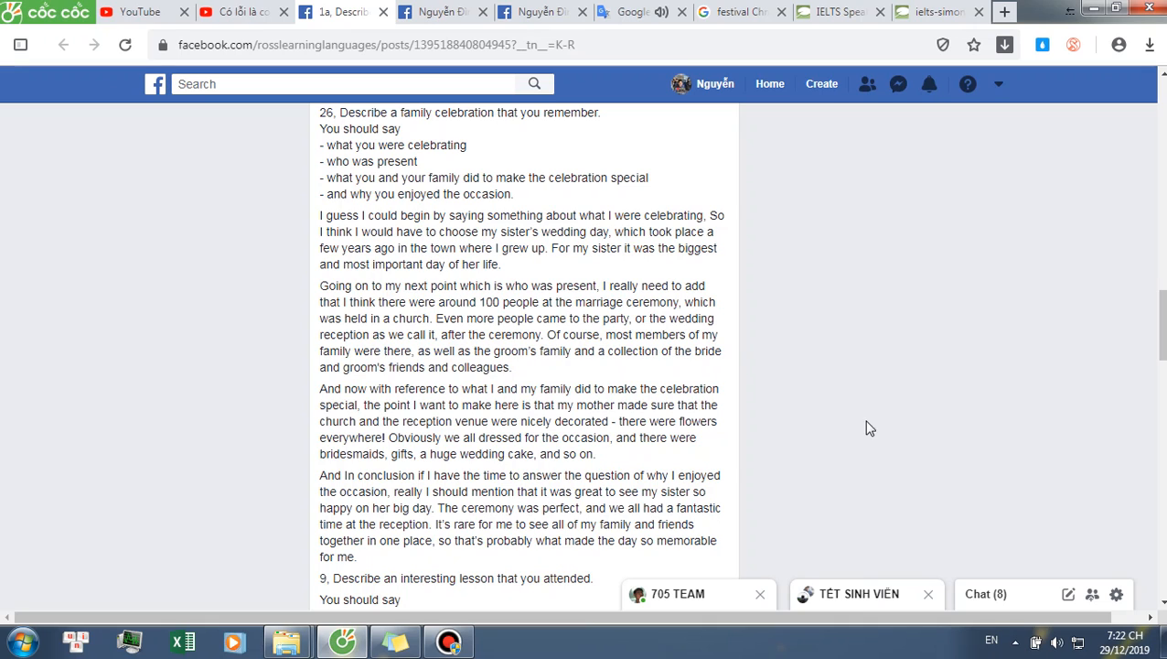
mouse_move(485, 256)
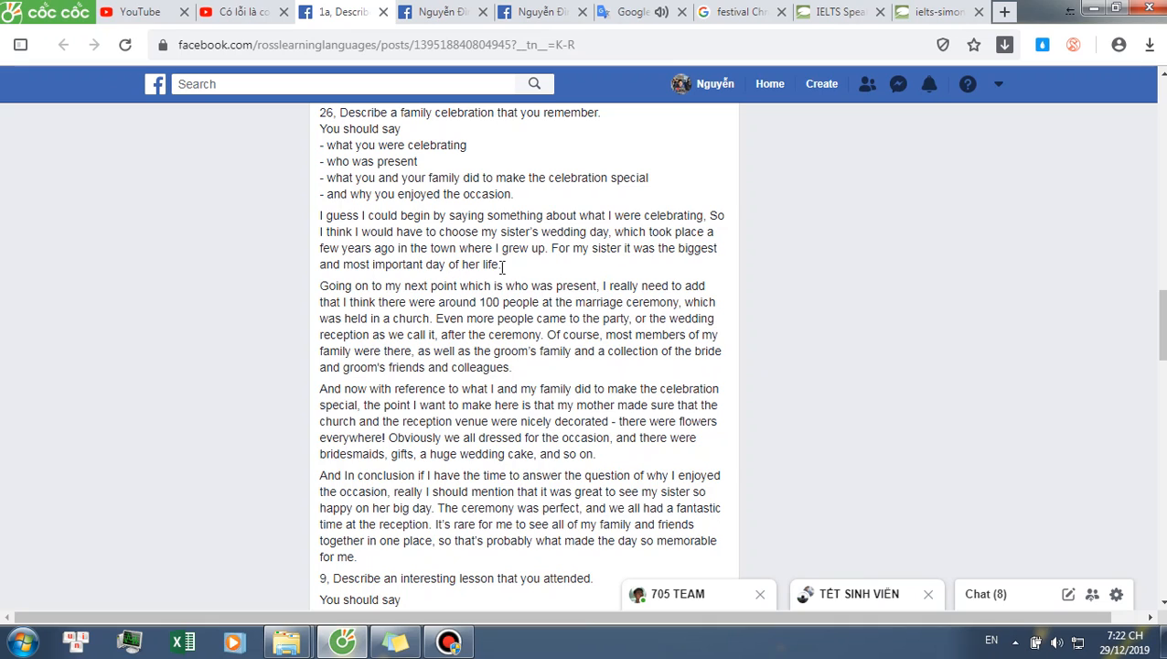
mouse_move(421, 308)
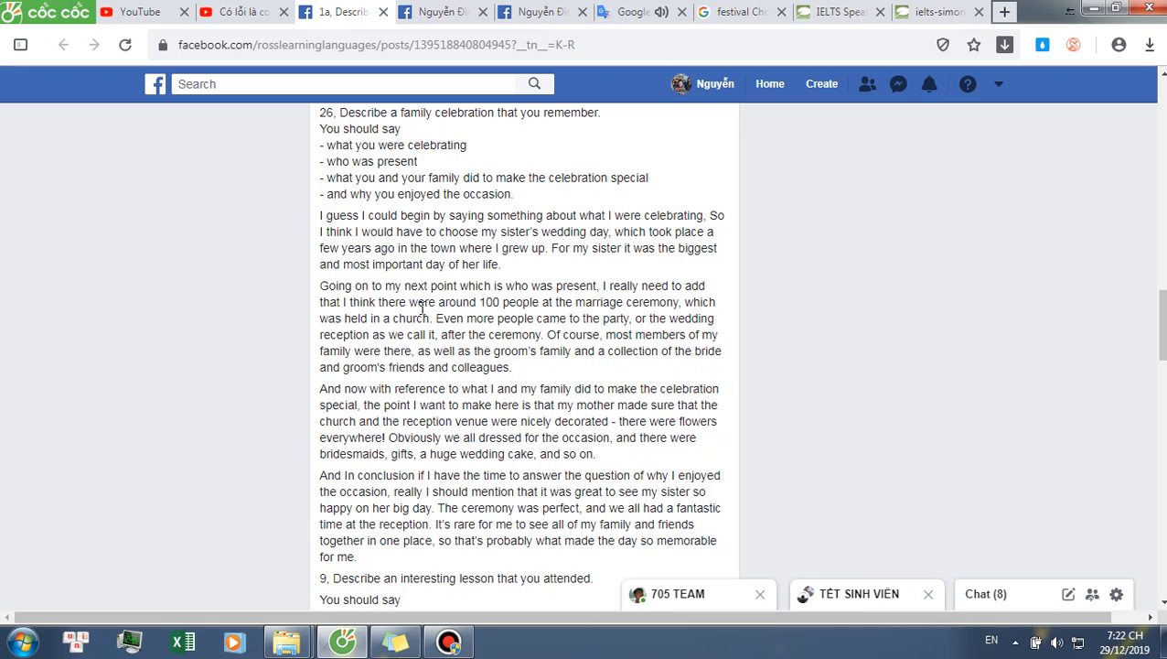
mouse_move(501, 291)
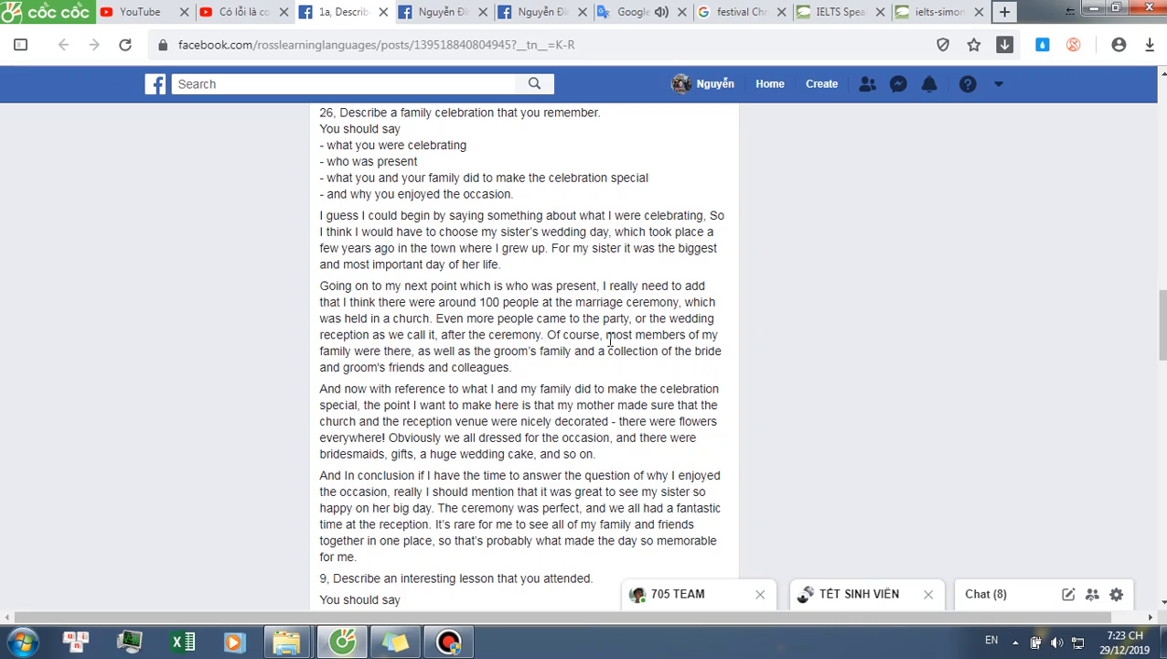
mouse_move(333, 296)
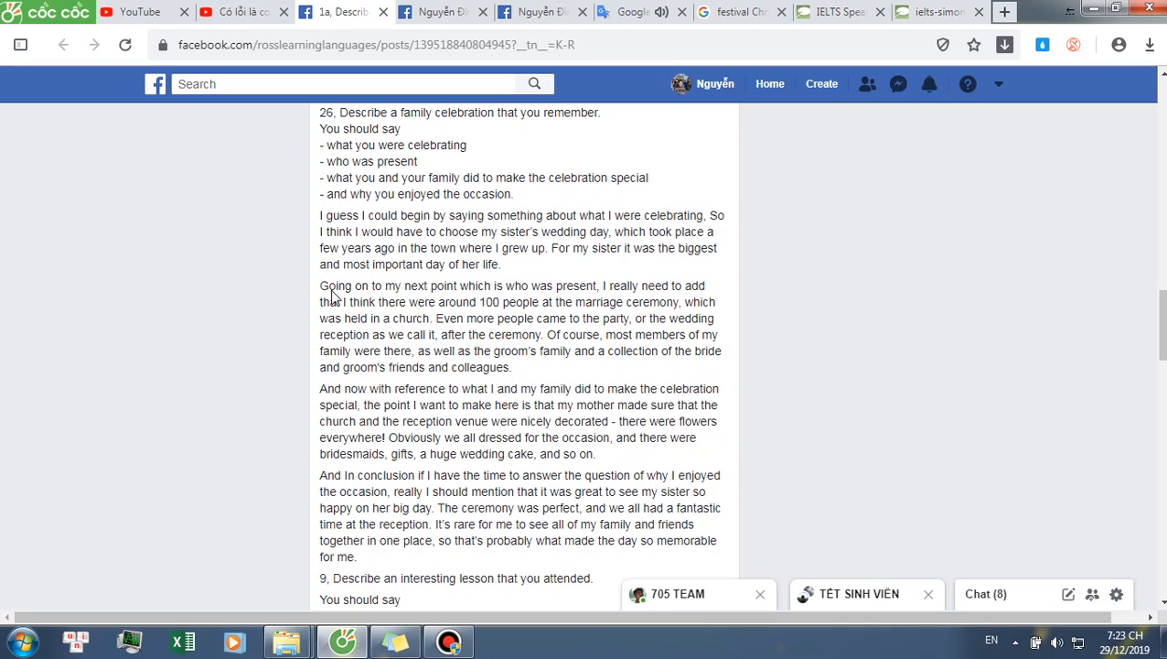
mouse_move(439, 386)
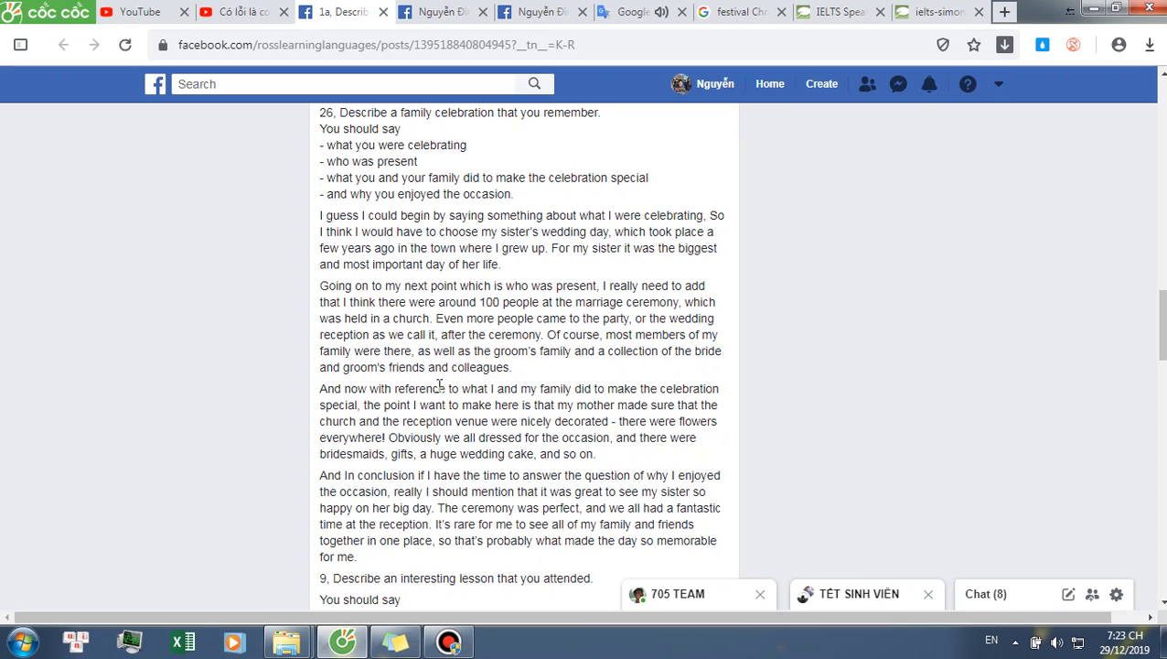
mouse_move(335, 458)
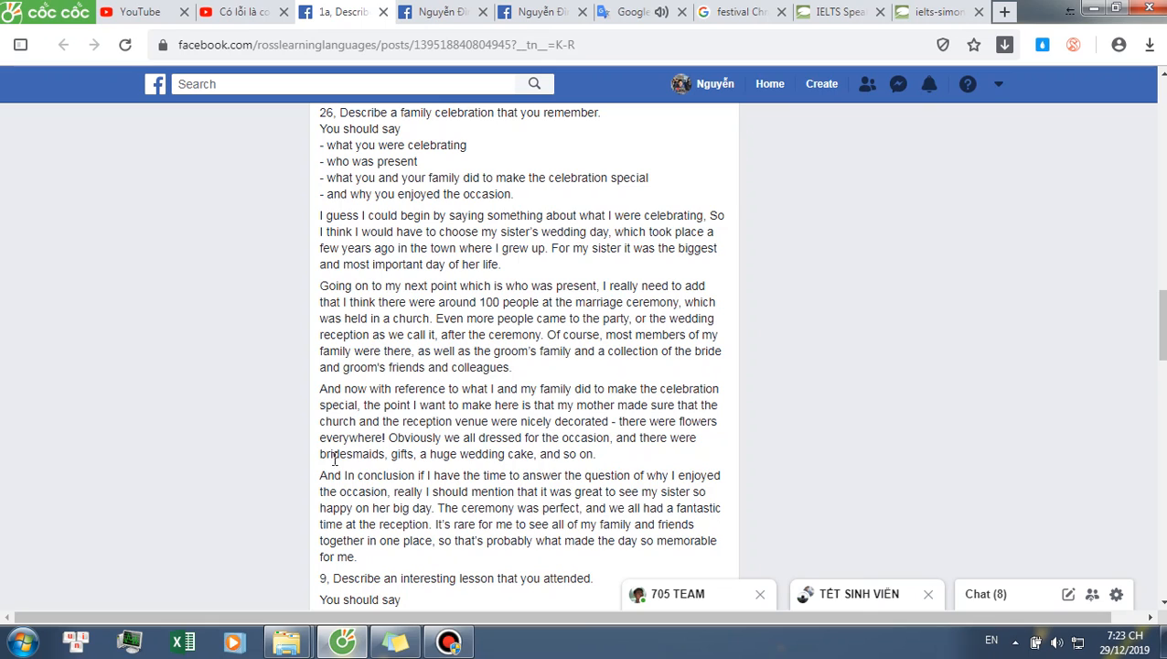
Look up 'bridesmaids' in the Cốc Cốc popup (phù dâu) and dismiss the definition.
double_click(351, 453)
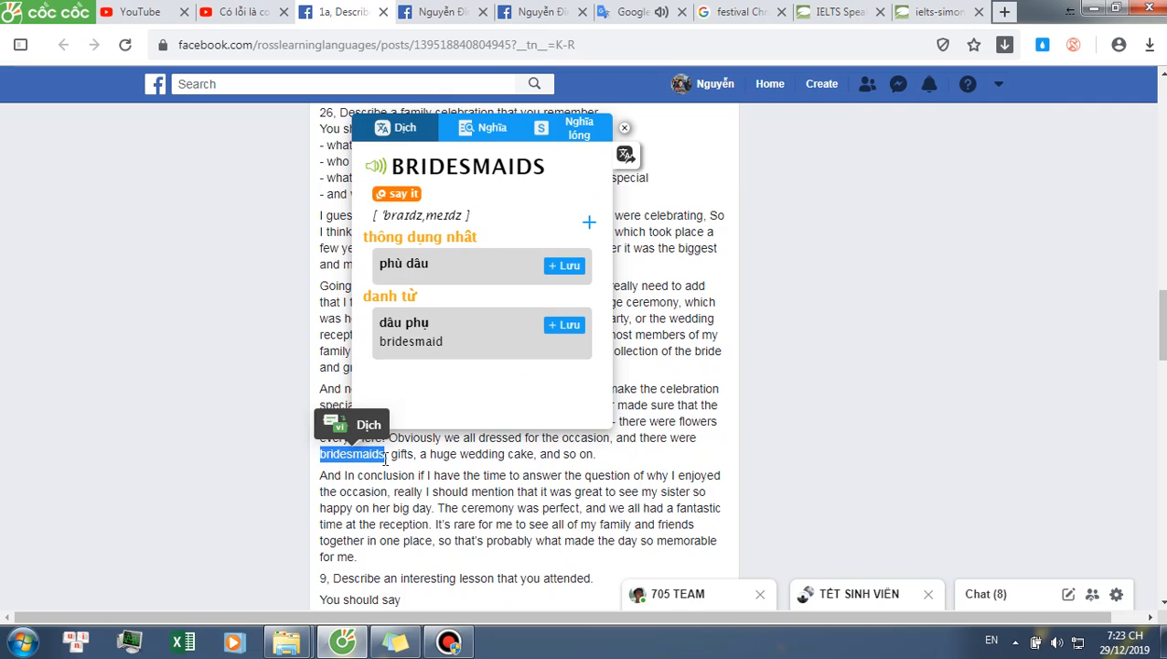
click(626, 128)
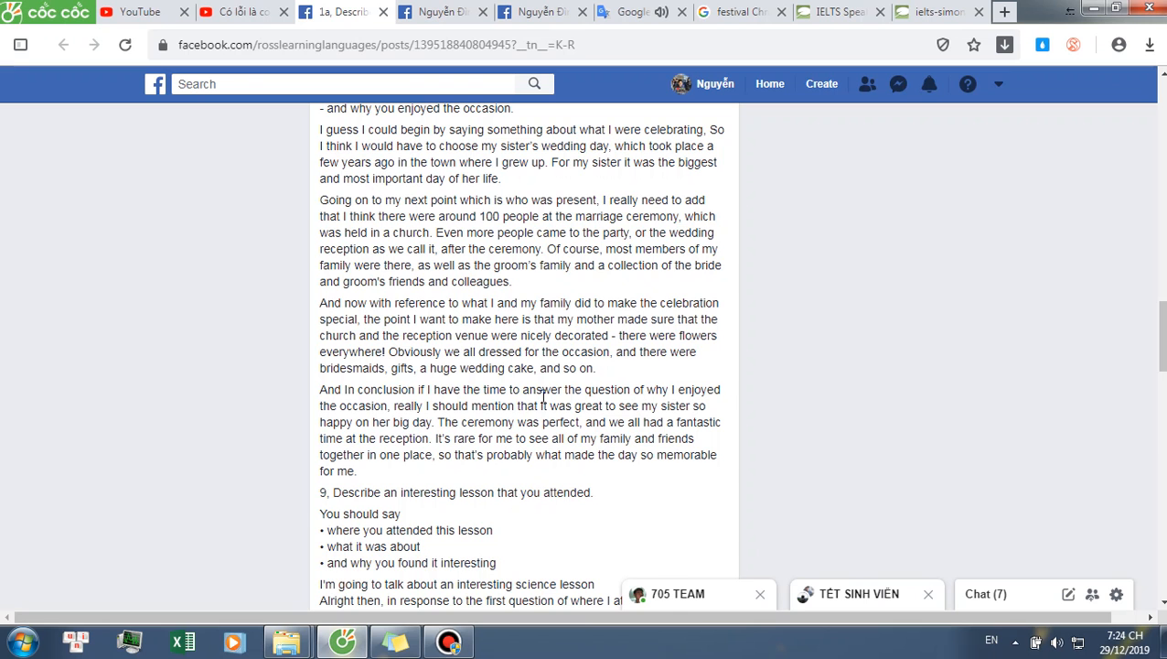
Scroll the post to read topic 9's science-lesson answer down to the topic 8 heading.
scroll(down, 3)
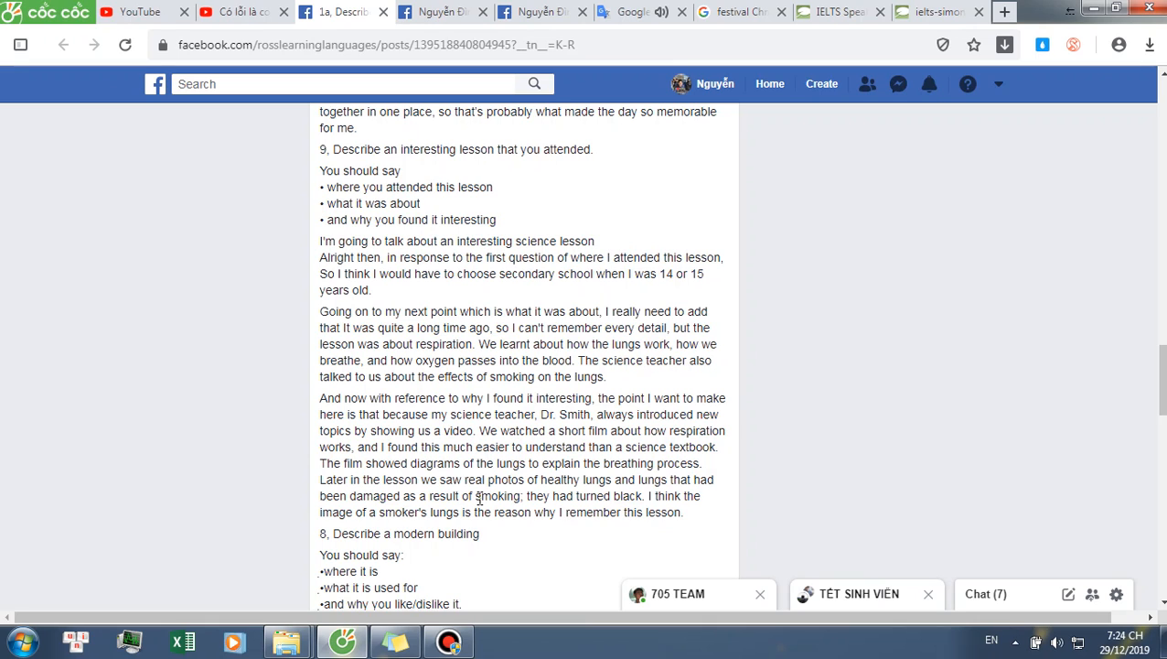
mouse_move(457, 474)
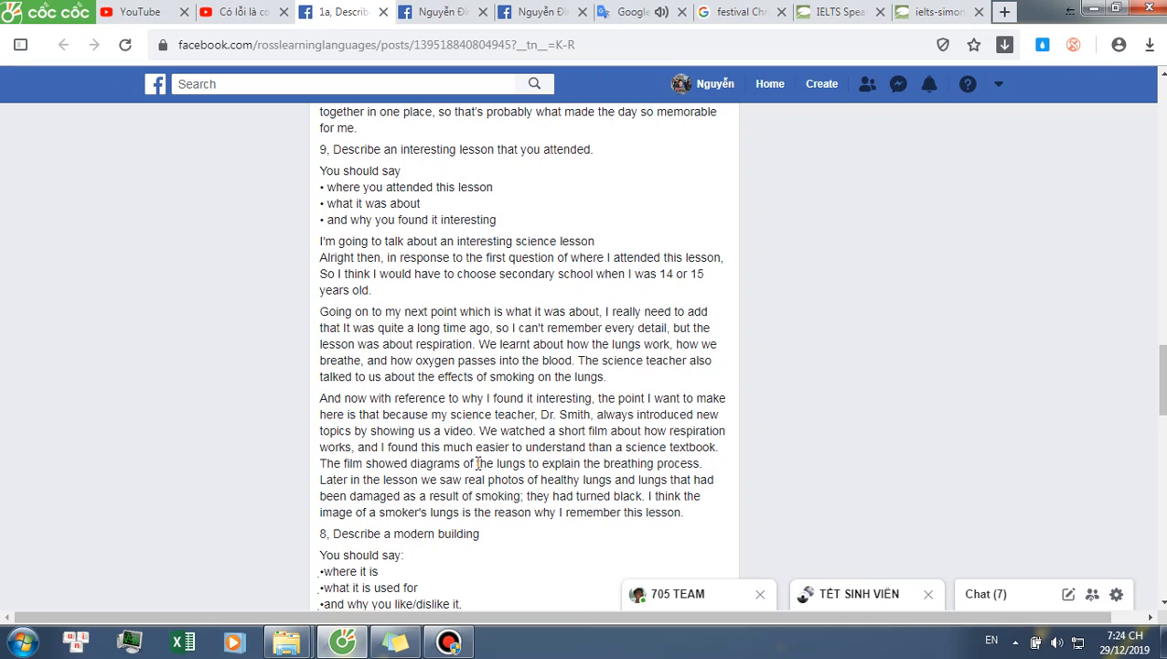
mouse_move(296, 344)
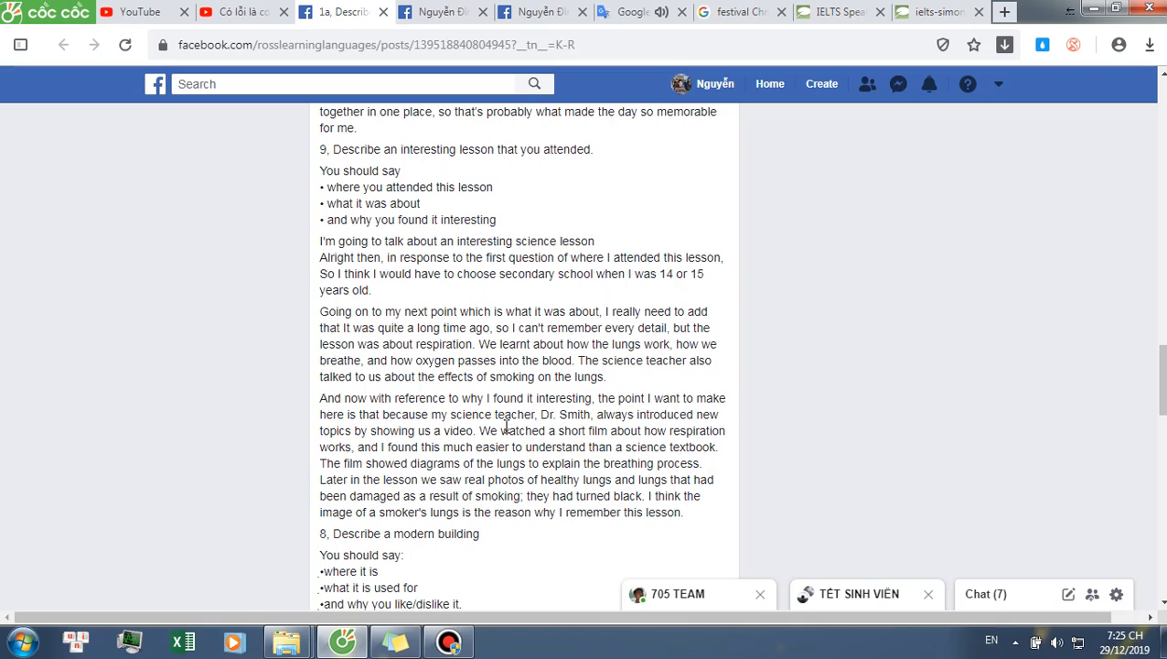
mouse_move(403, 447)
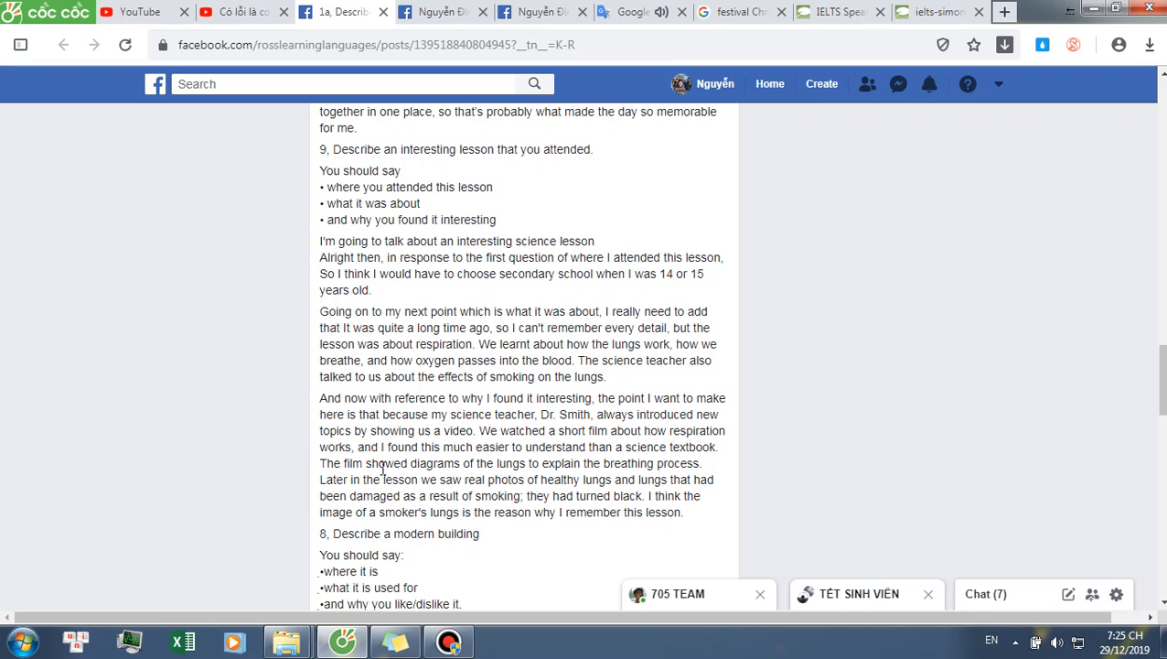
mouse_move(373, 498)
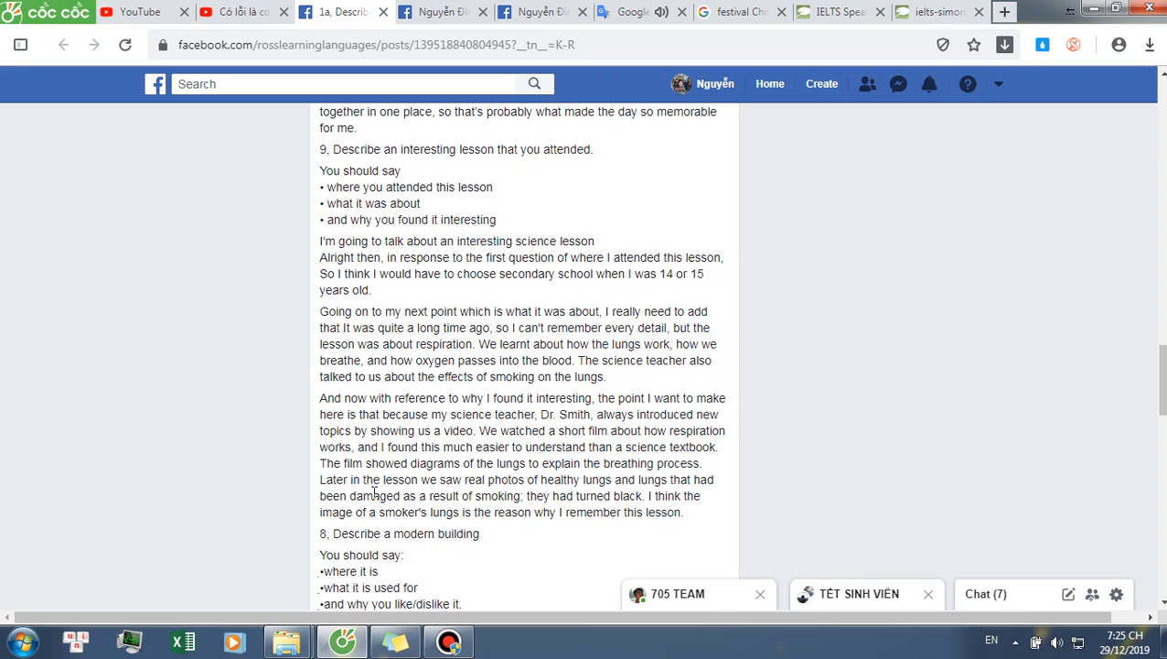
mouse_move(490, 495)
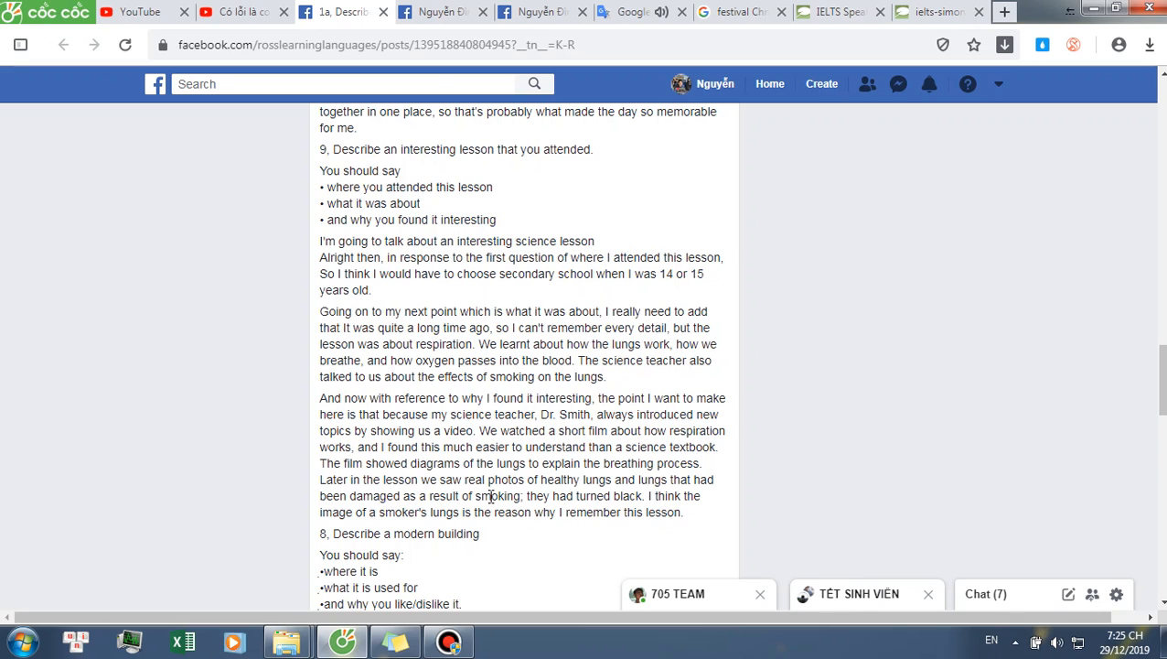
mouse_move(294, 500)
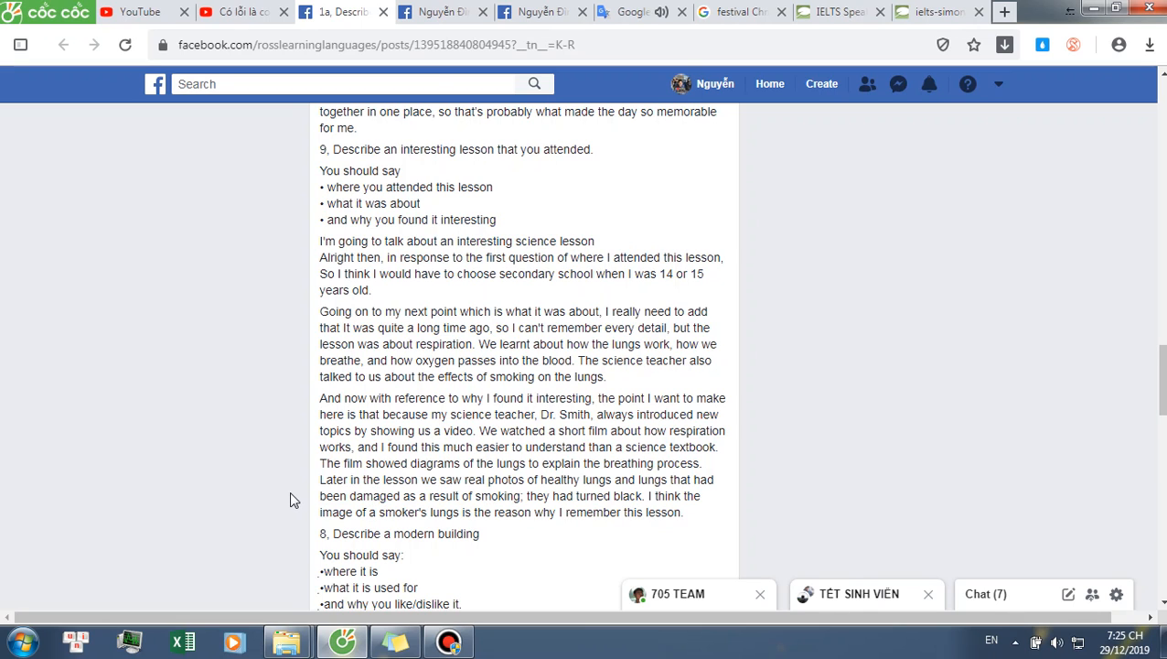
scroll(down, 3)
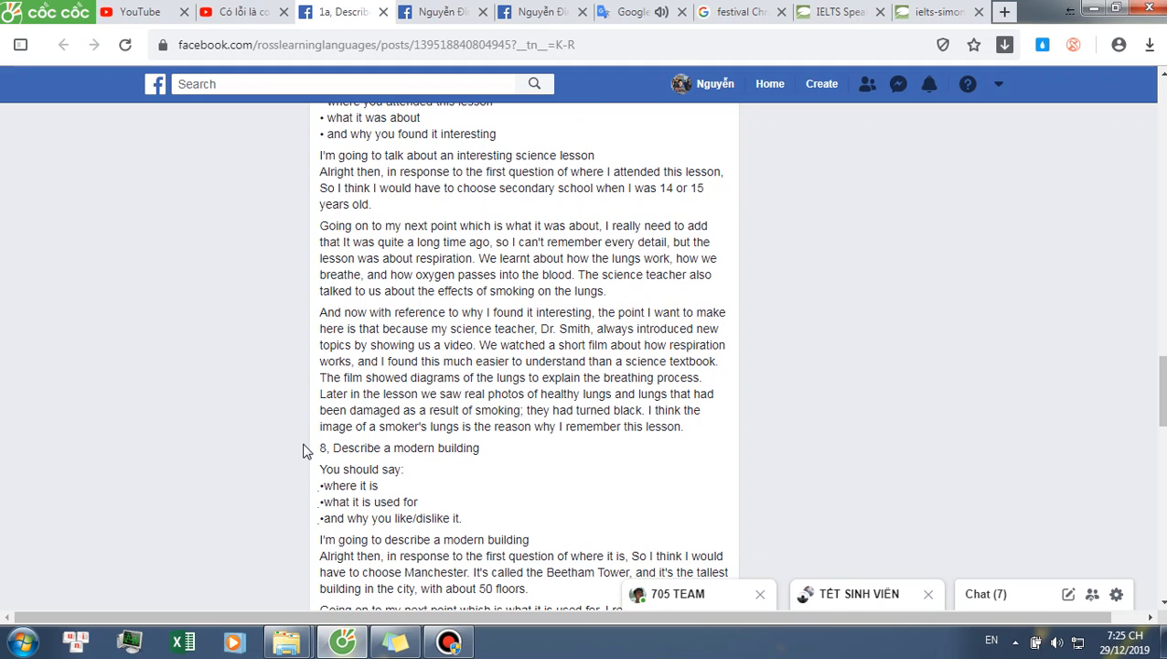
Scroll the post to bring topic 8's Beetham Tower answer fully into view.
scroll(down, 3)
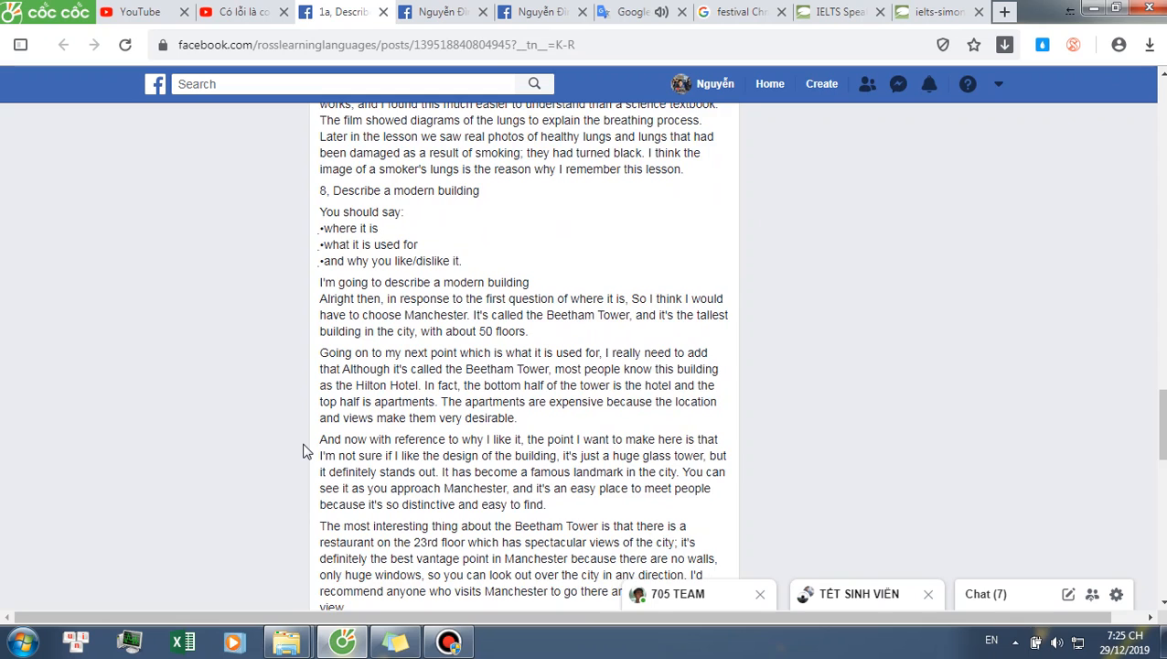
scroll(down, 3)
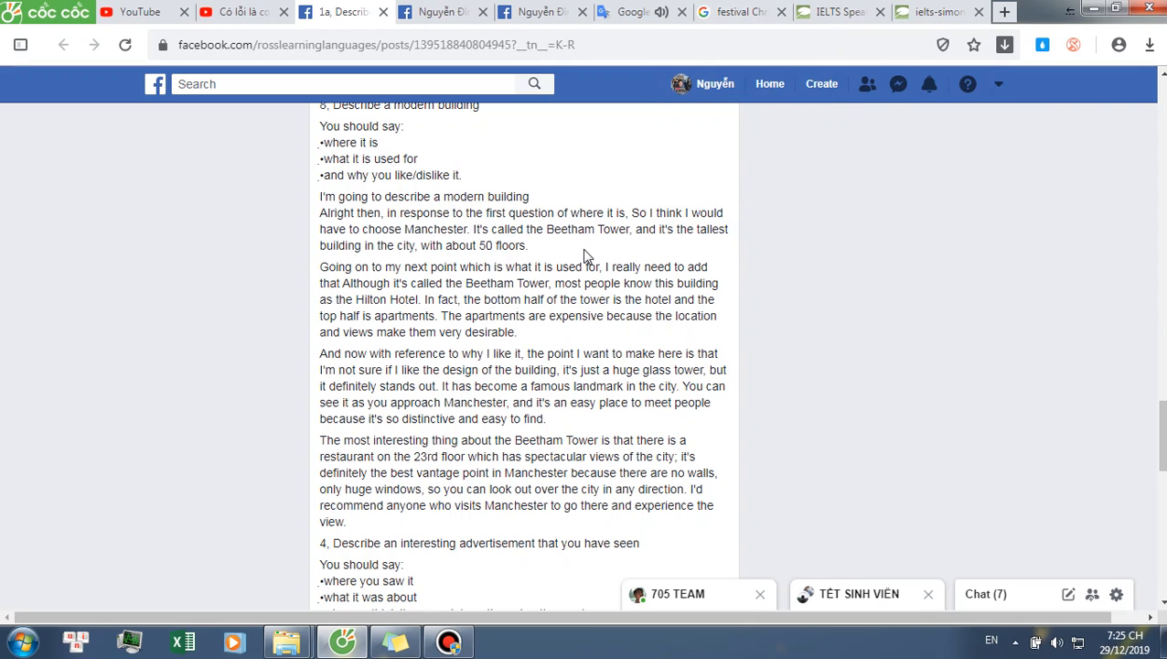
mouse_move(413, 230)
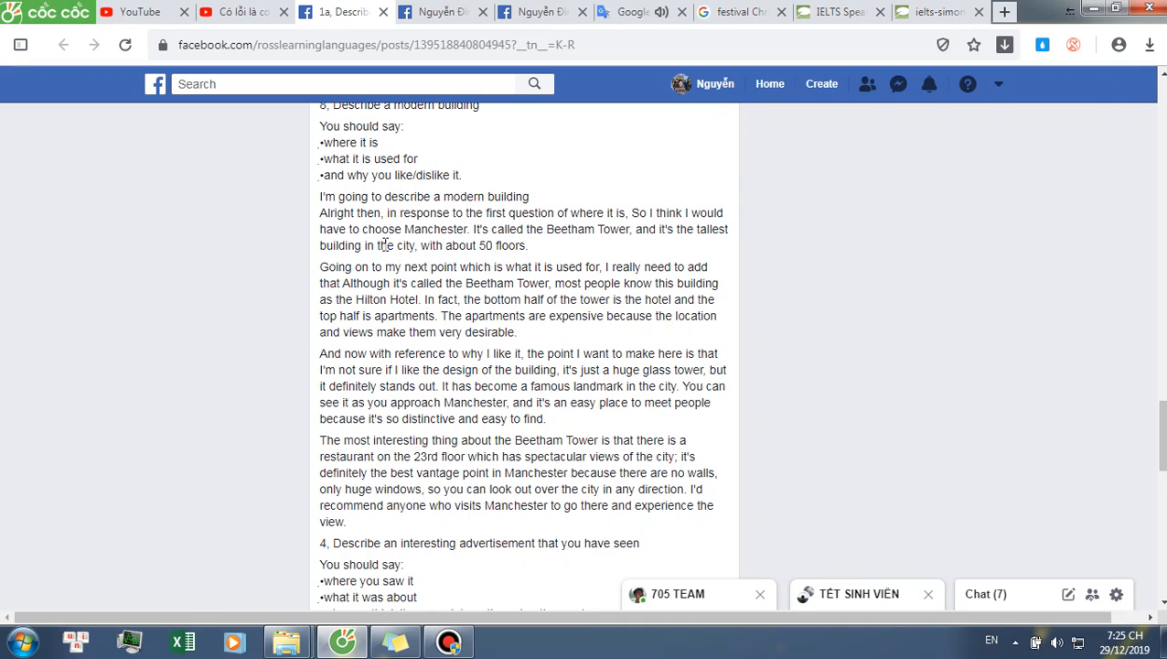
mouse_move(500, 245)
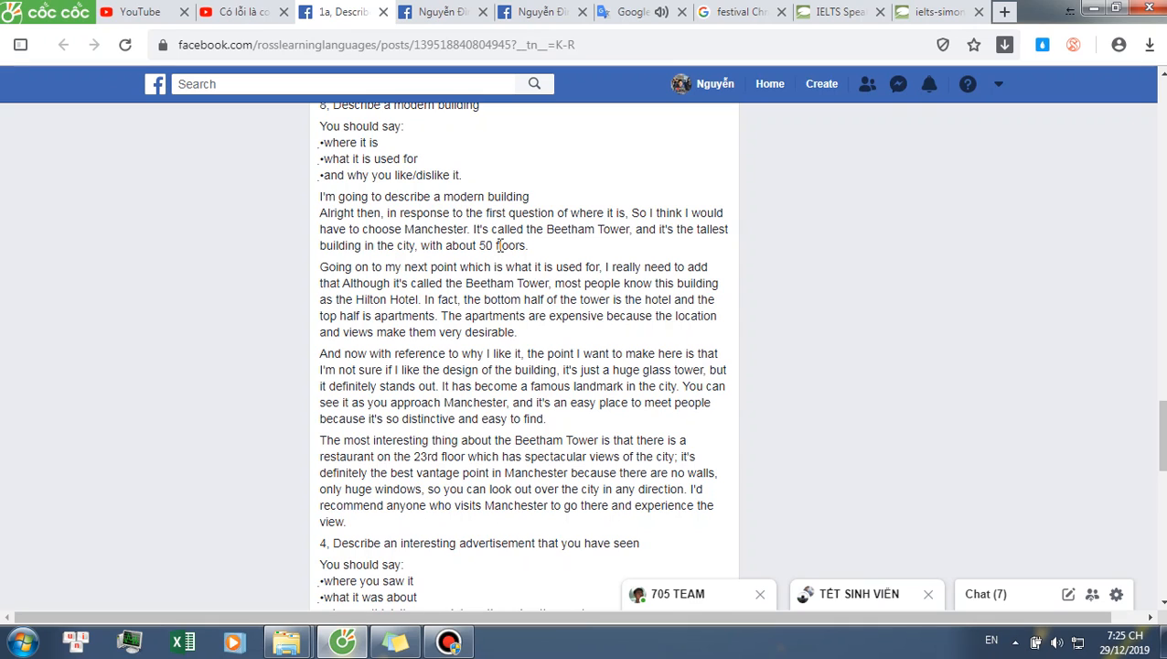
mouse_move(498, 260)
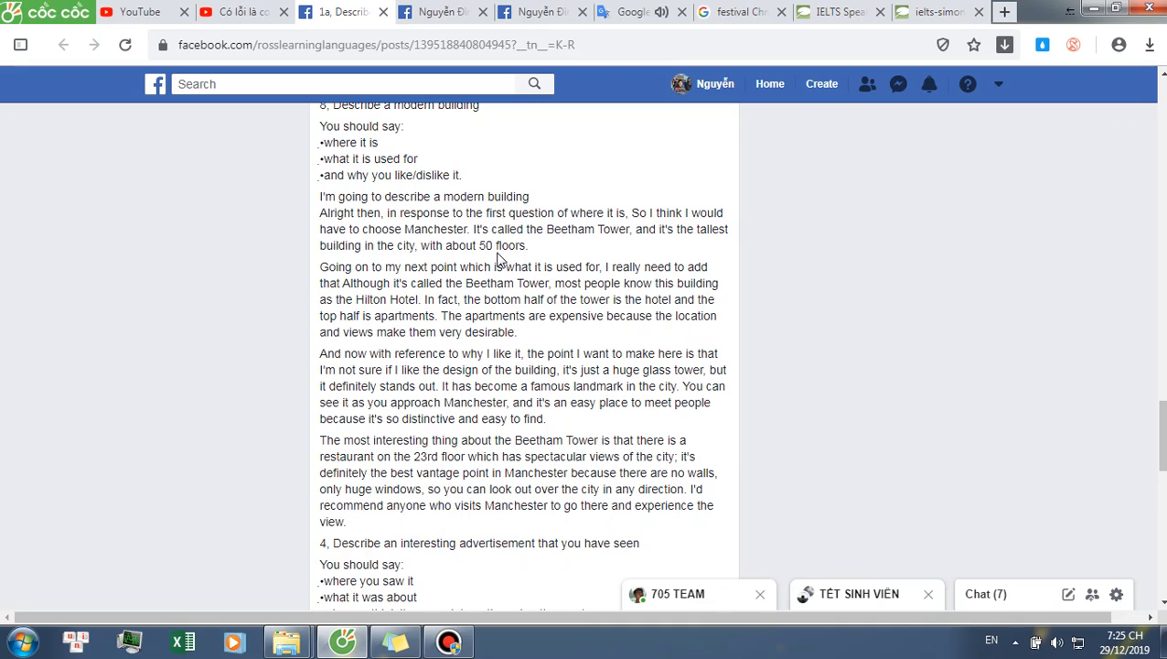
mouse_move(478, 278)
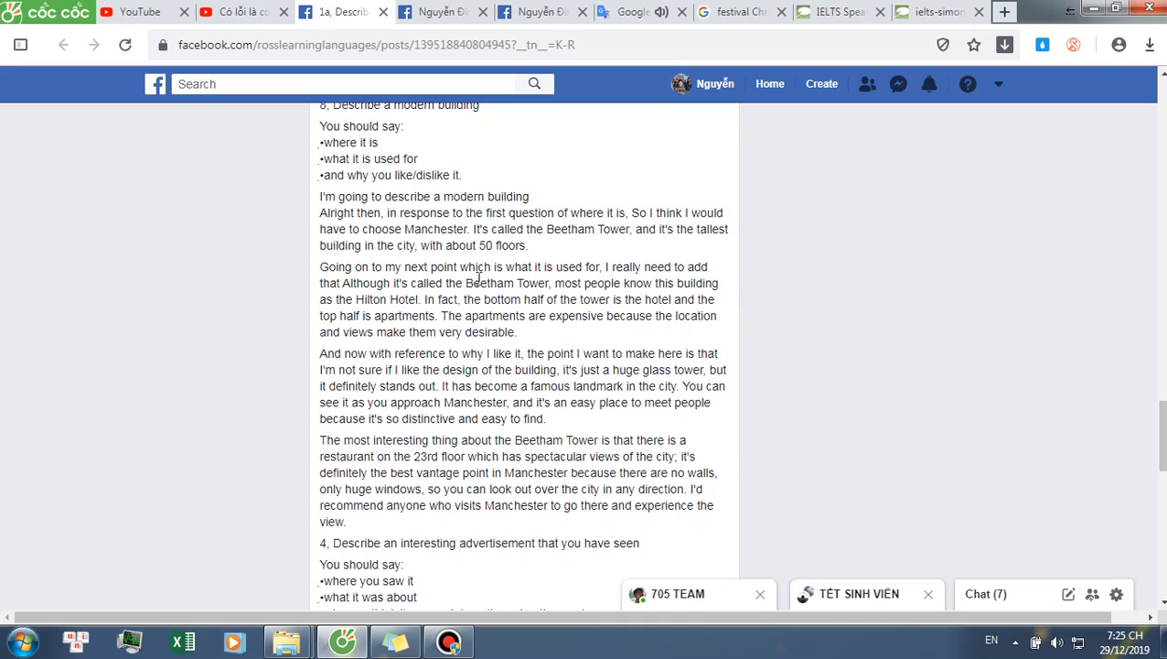
mouse_move(308, 289)
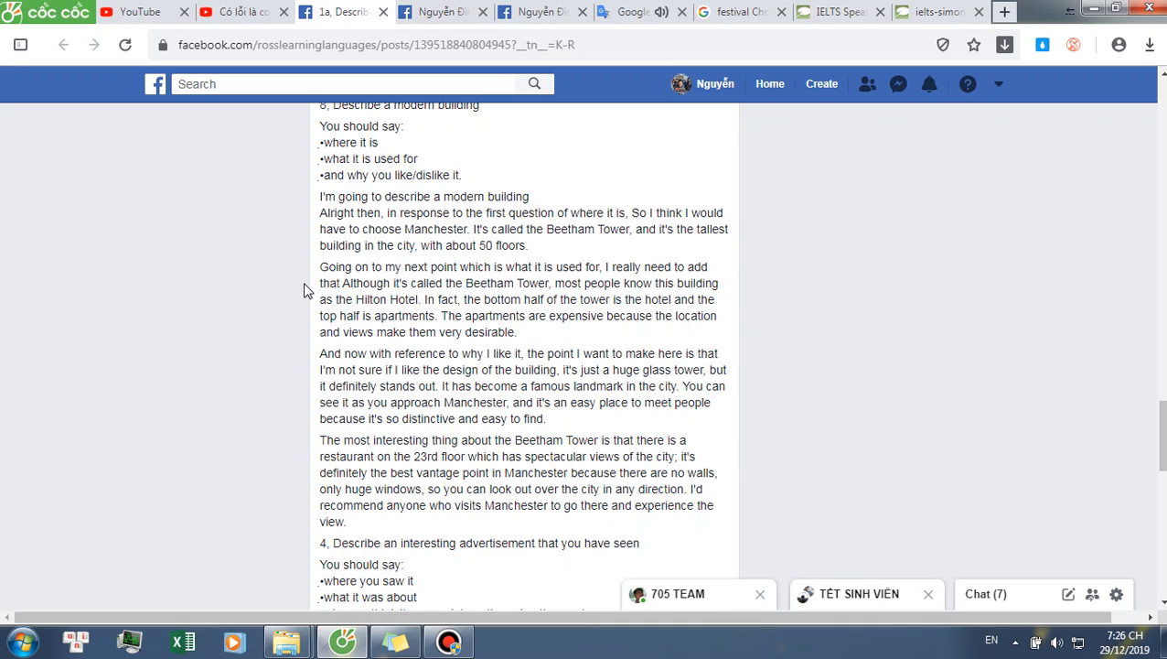
mouse_move(287, 315)
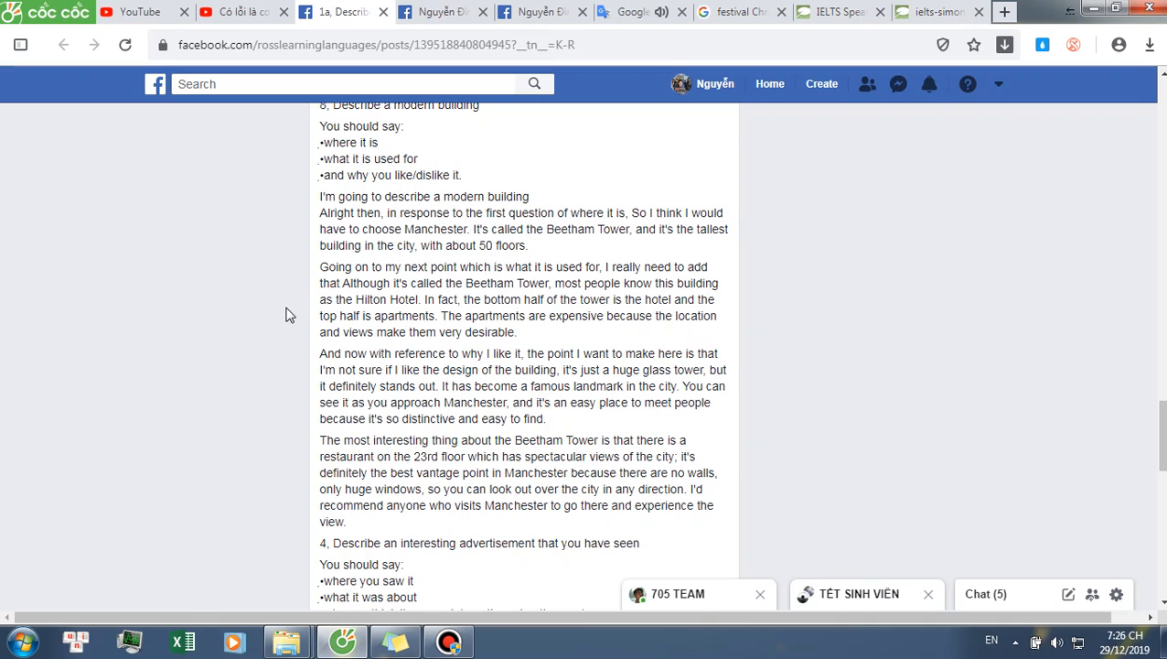
mouse_move(263, 379)
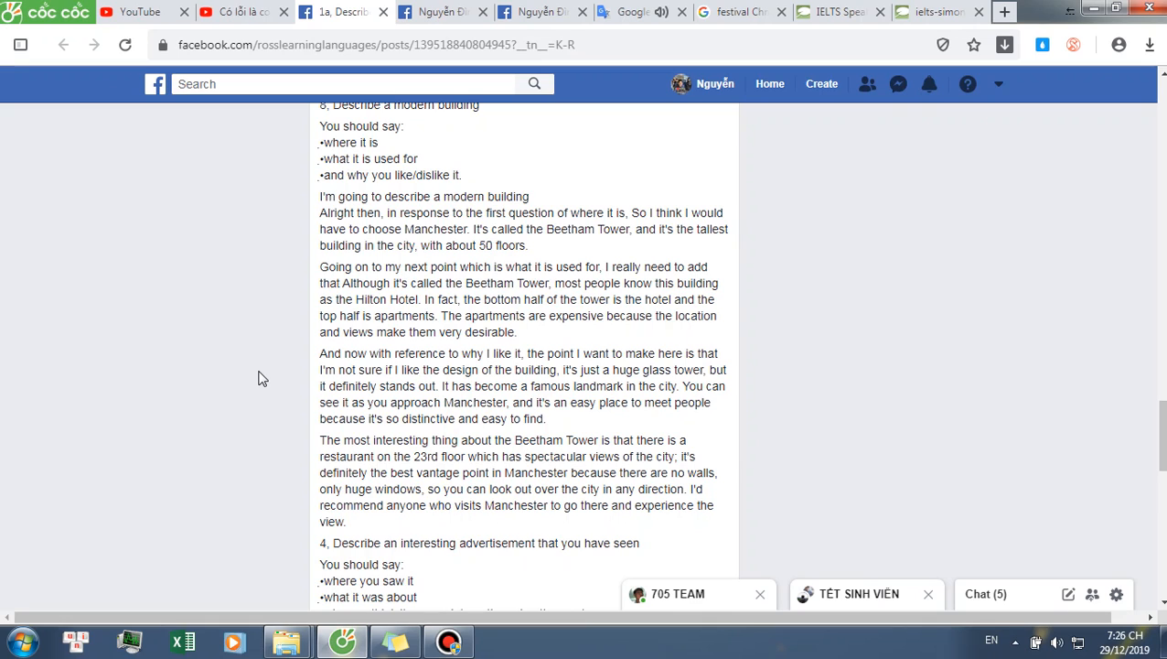
mouse_move(253, 401)
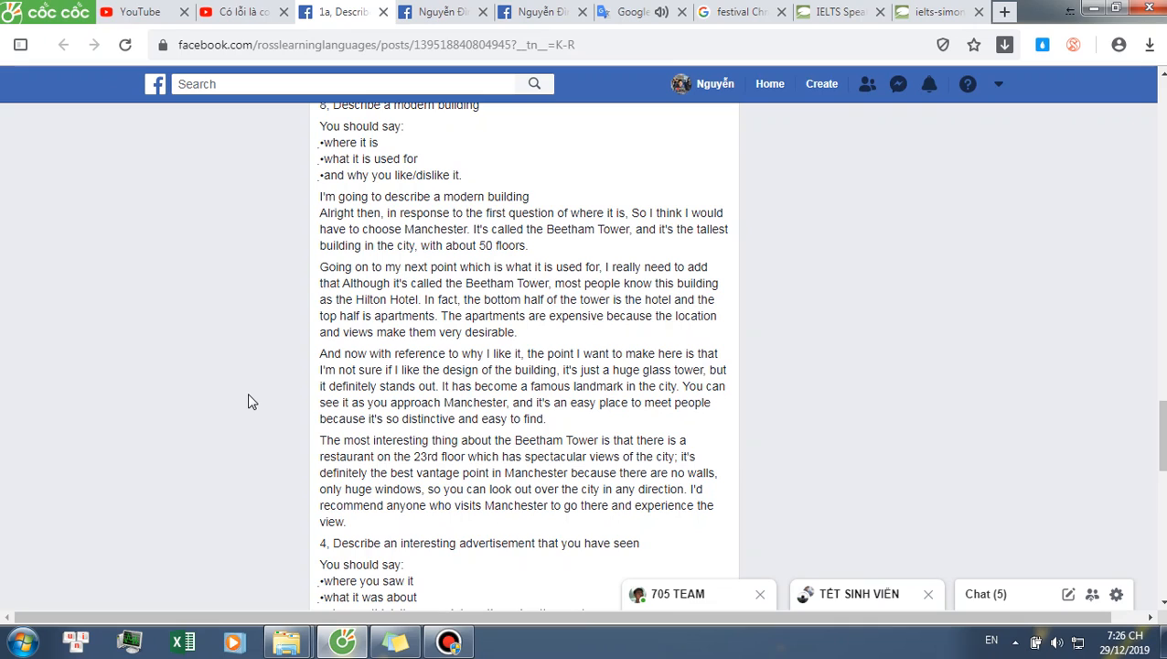
mouse_move(245, 424)
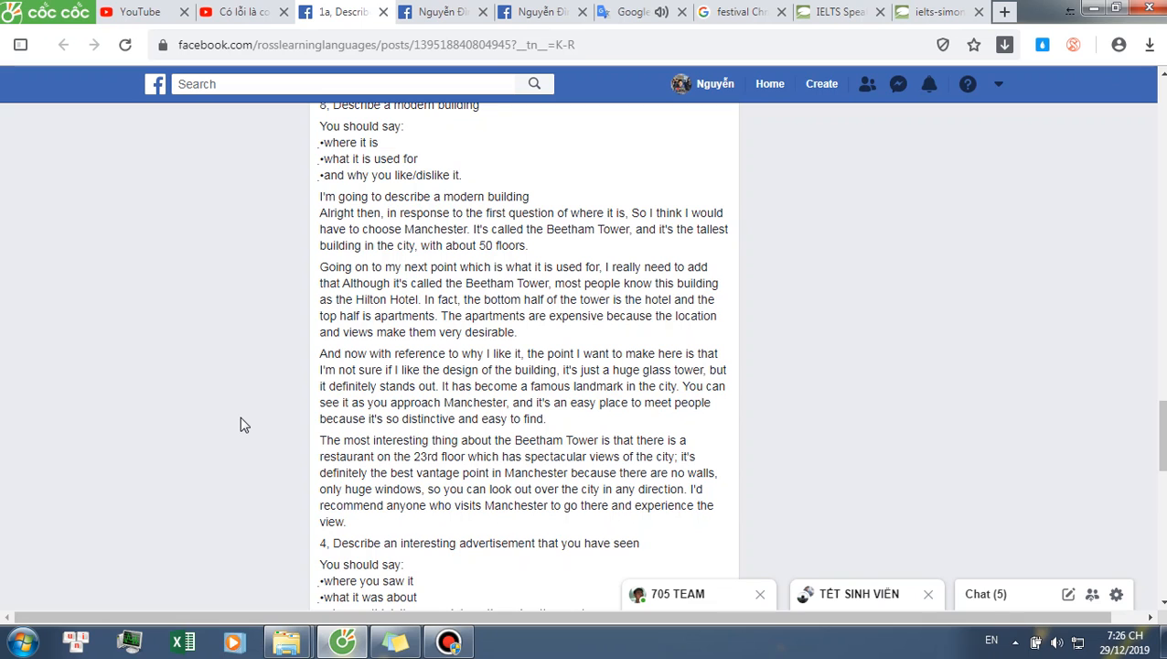
Scroll the post to show topic 4's Coca-Cola advertisement answer and topic 5's heading.
double_click(430, 417)
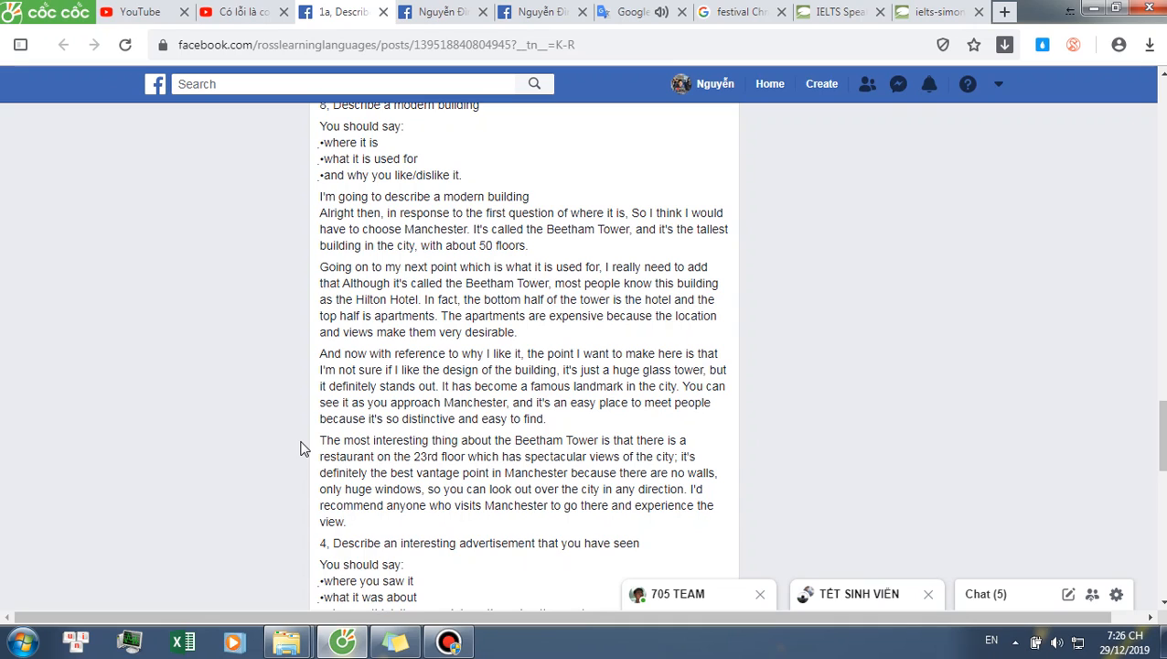
mouse_move(279, 483)
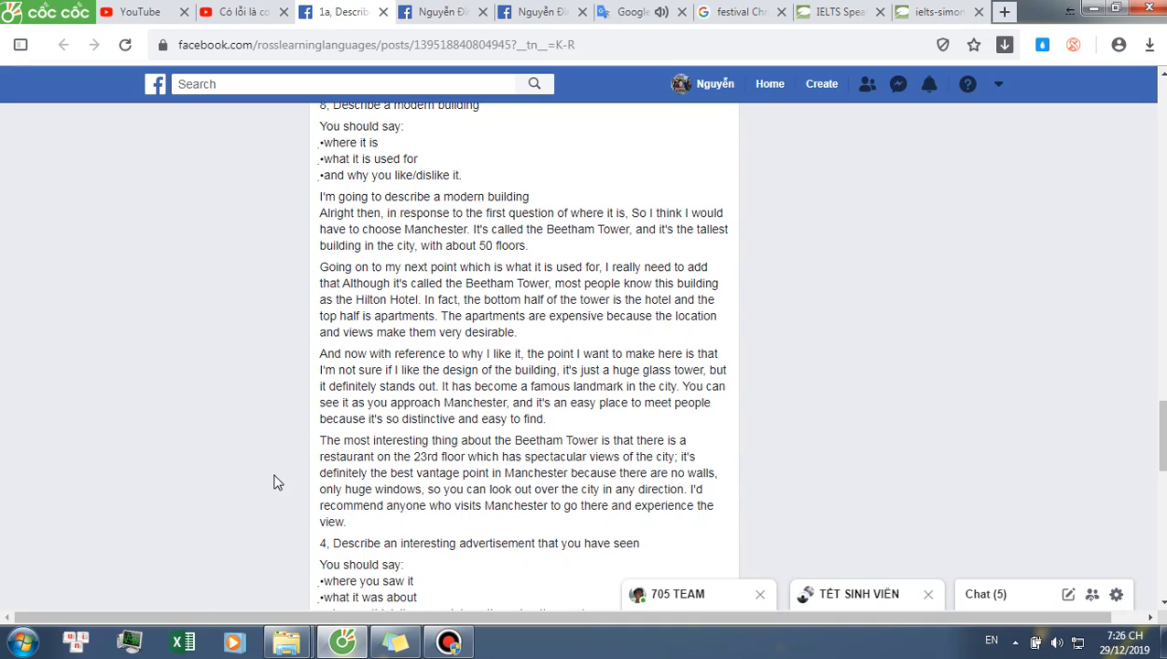
mouse_move(279, 494)
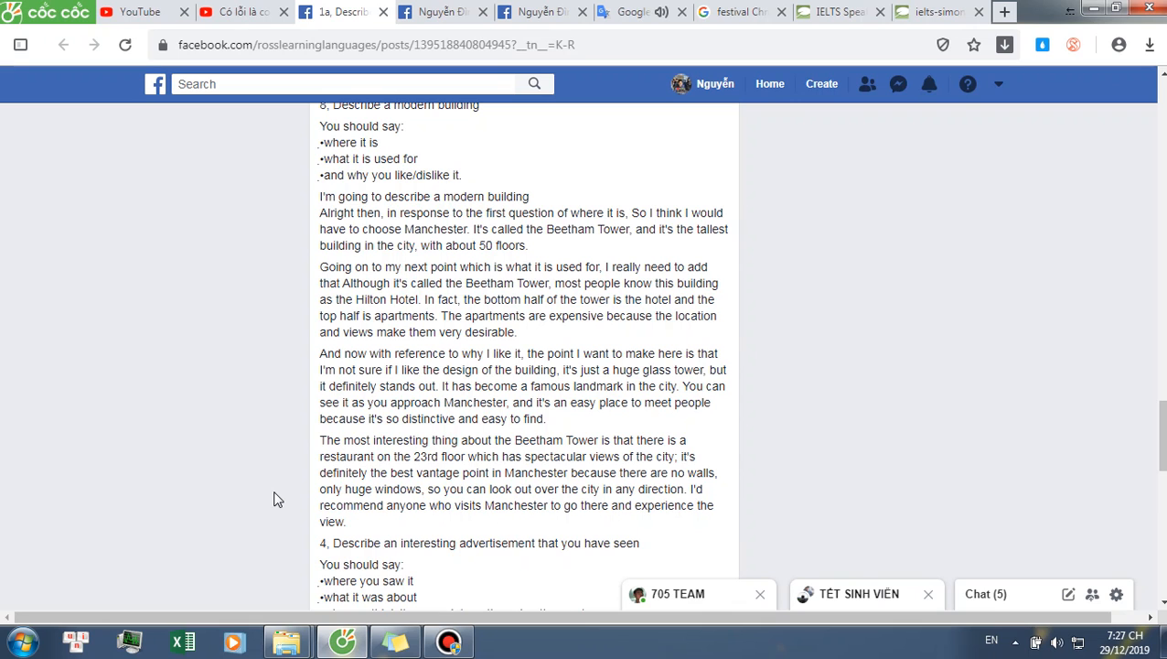
scroll(down, 3)
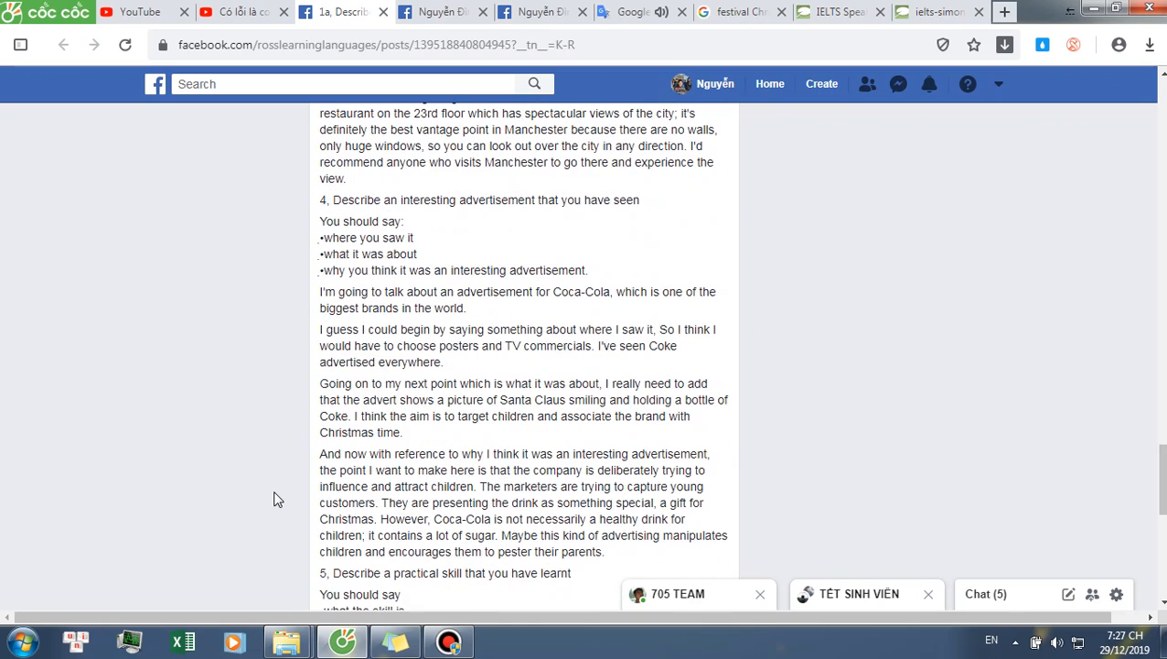